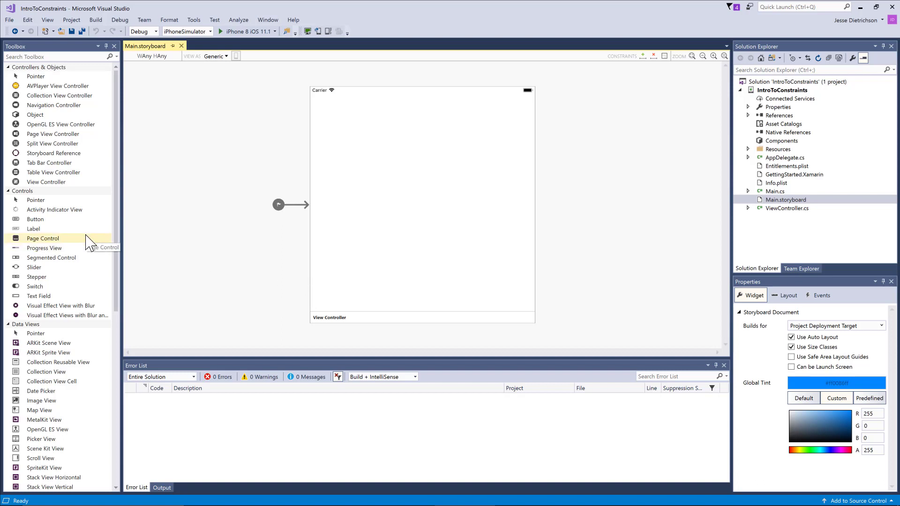
# Add two text fields at the top of the view controller, stretched to full width.
pyautogui.moveTo(40, 295); pyautogui.dragTo(353, 121)
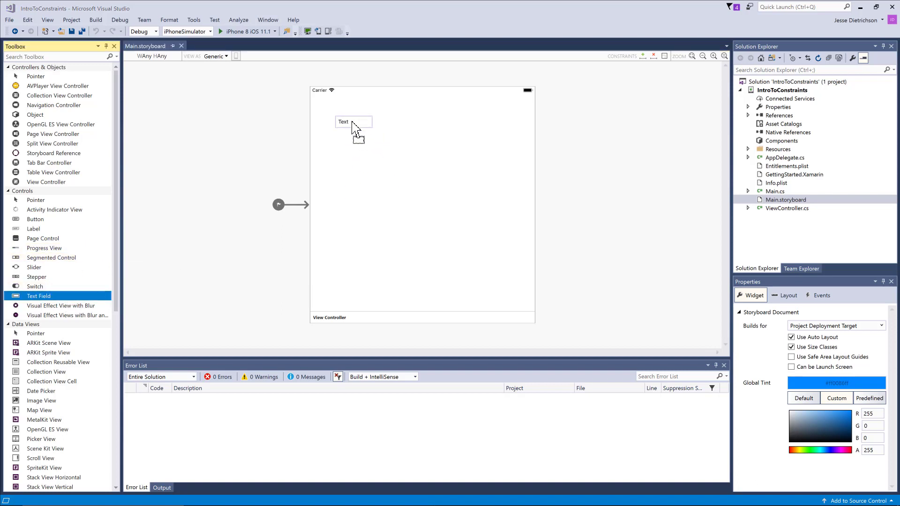
pyautogui.moveTo(353, 122); pyautogui.dragTo(336, 109)
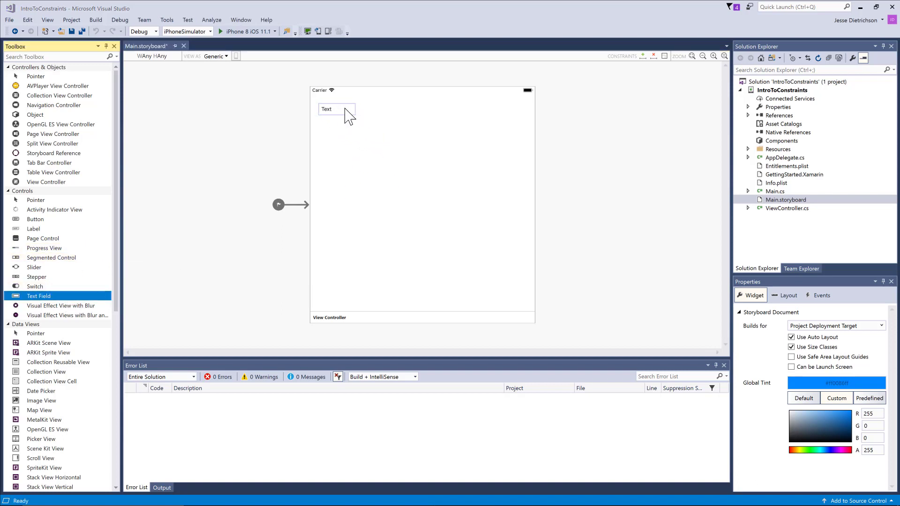
pyautogui.click(336, 109)
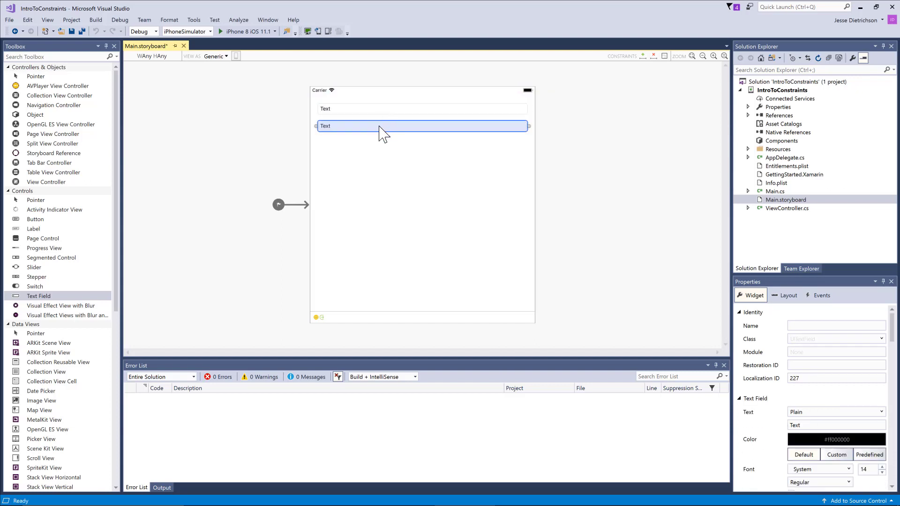
pyautogui.click(229, 163)
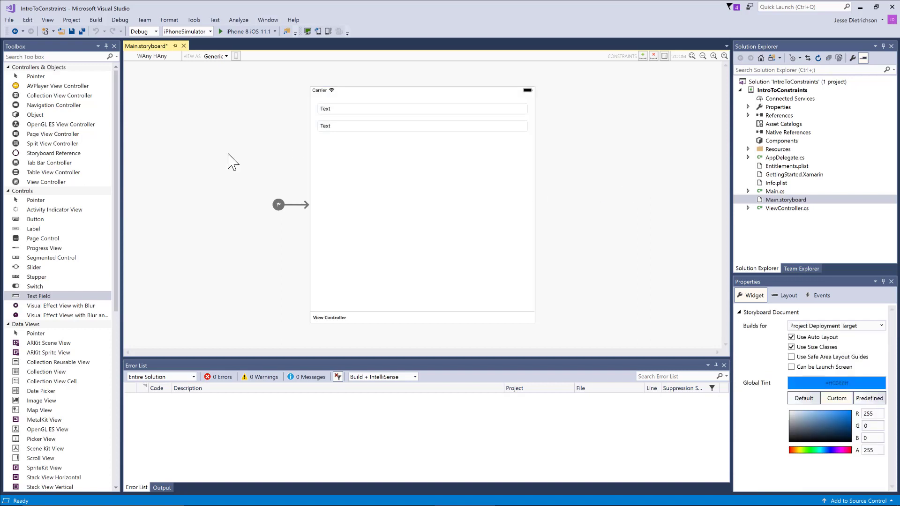
# Add a full-width button below the text fields and title it Login.
pyautogui.moveTo(34, 219); pyautogui.dragTo(332, 146)
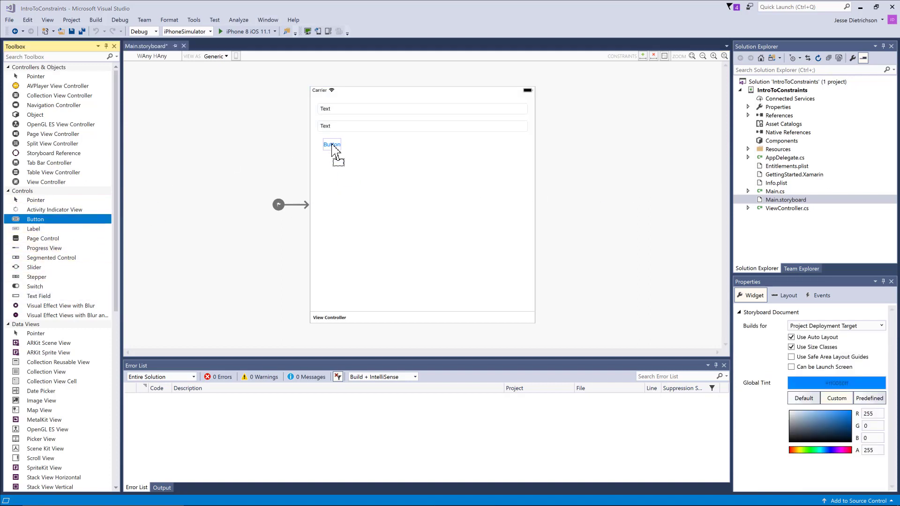
pyautogui.click(331, 145)
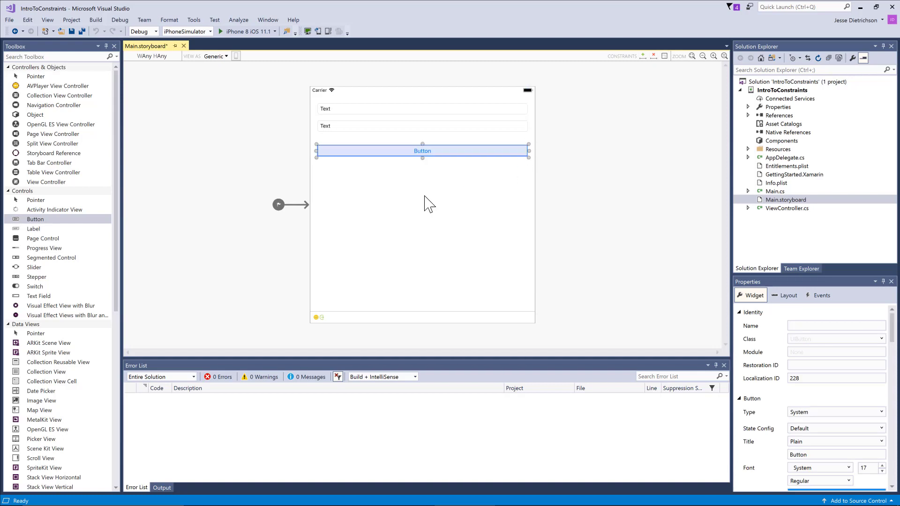
pyautogui.scroll(-3)
pyautogui.write('Login')
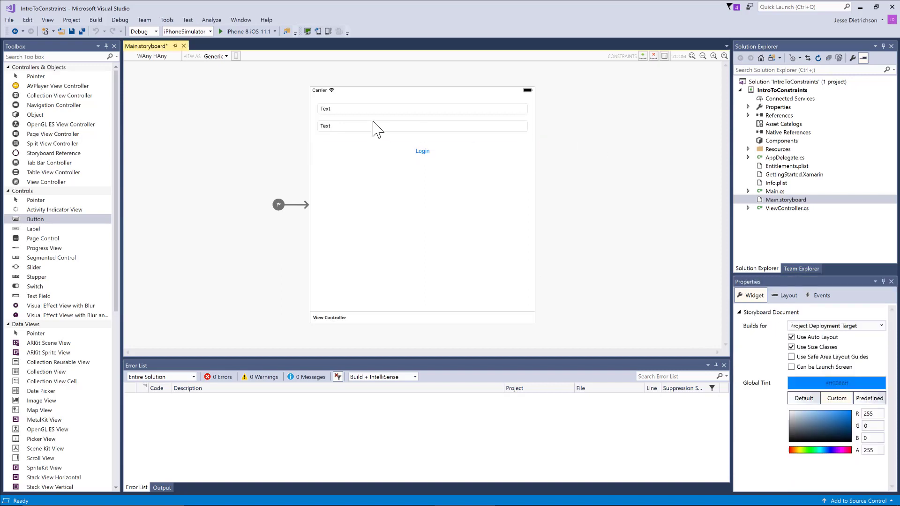
# Set placeholders 'Username' on the top field and 'Password' on the second field.
pyautogui.click(422, 109)
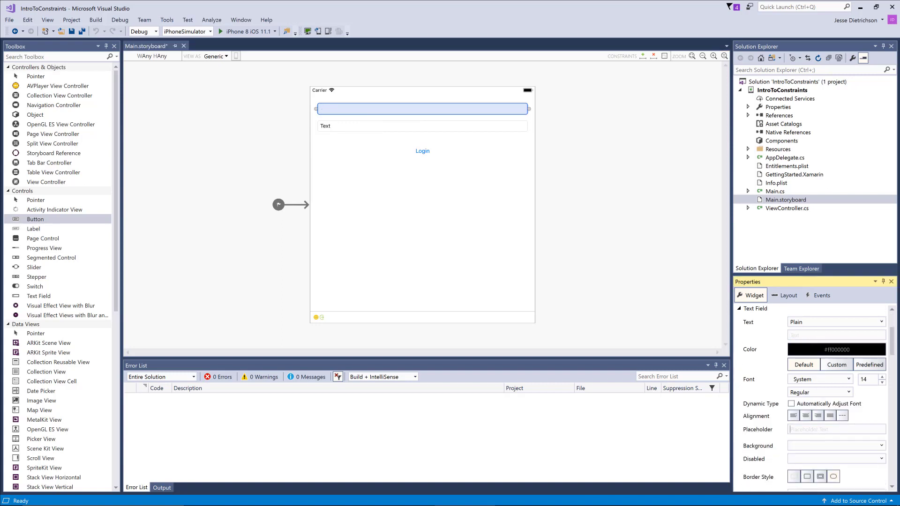
pyautogui.write('Username')
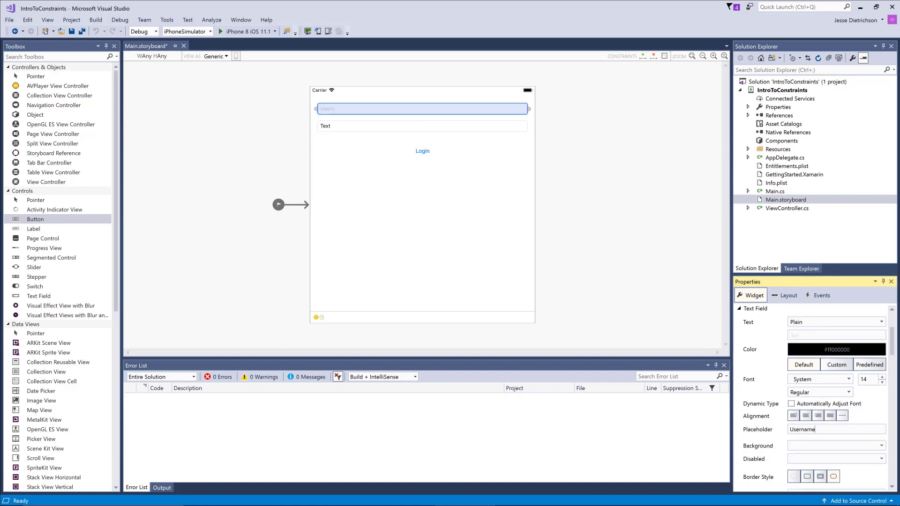
pyautogui.click(422, 125)
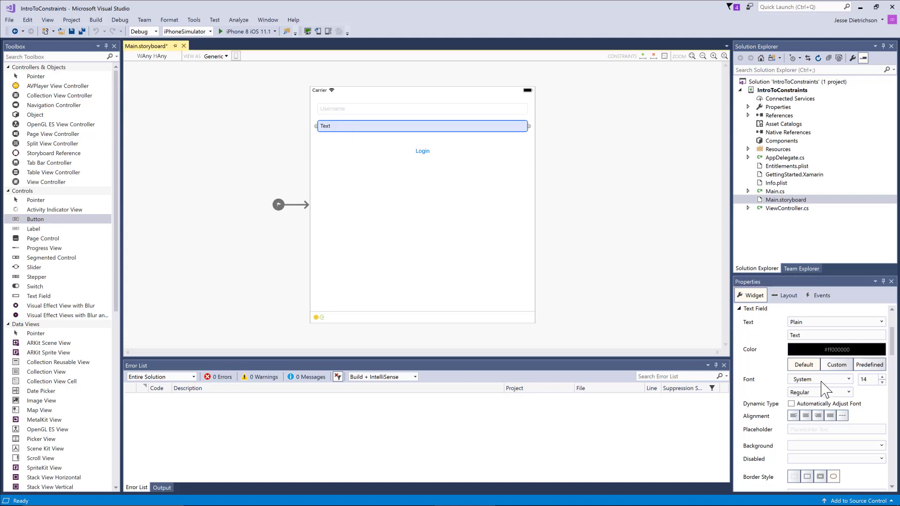
pyautogui.write('xt')
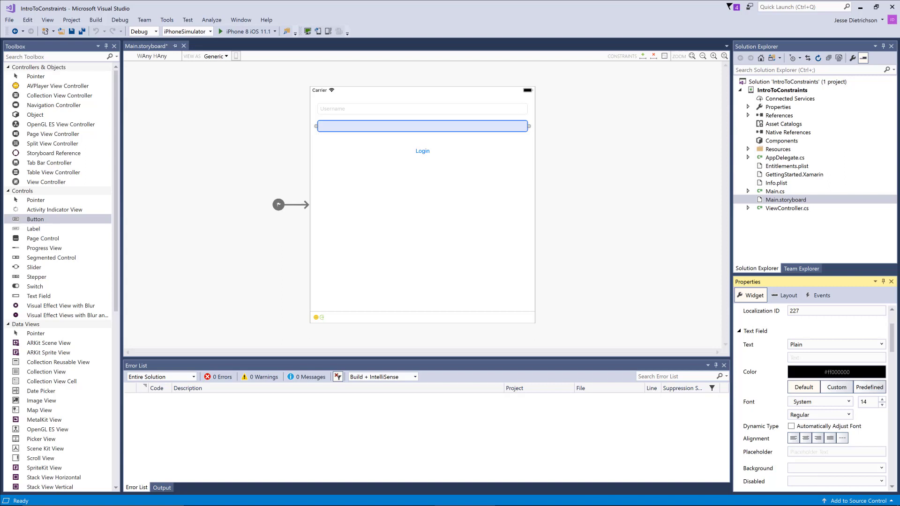
pyautogui.write('P')
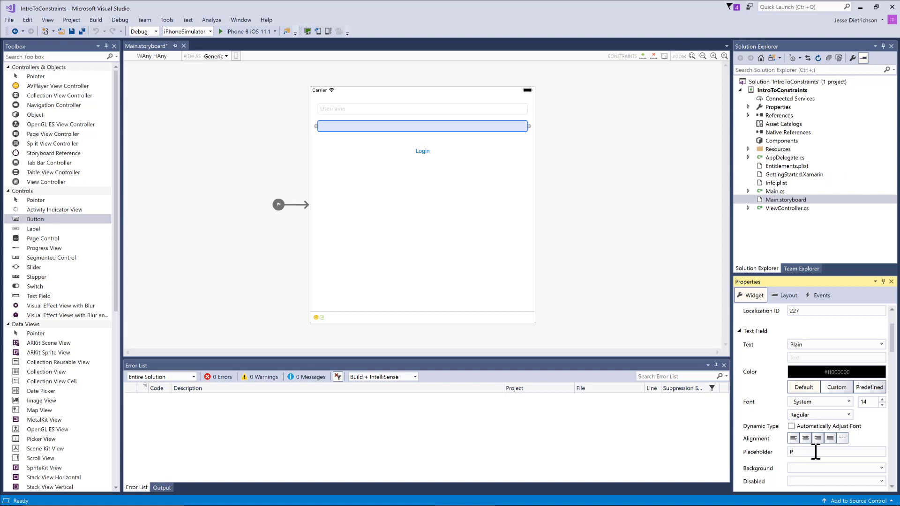
pyautogui.write('assword')
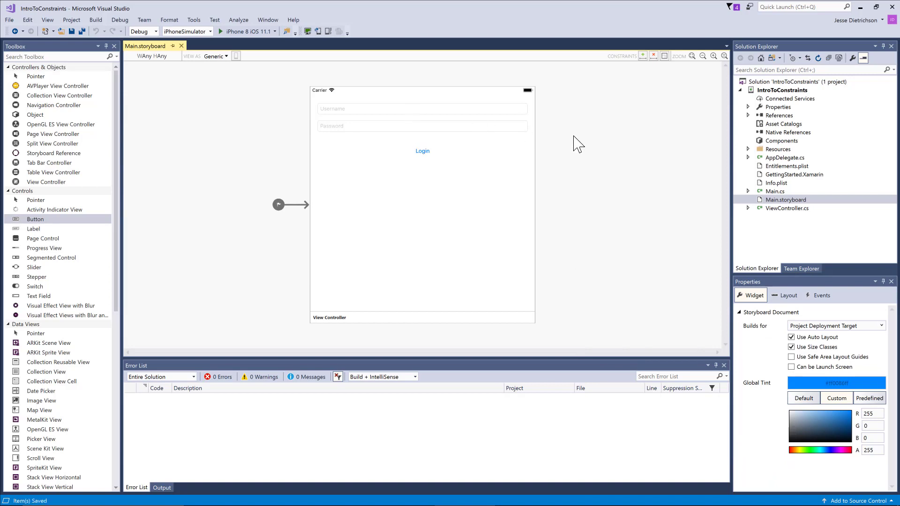
pyautogui.moveTo(510, 119)
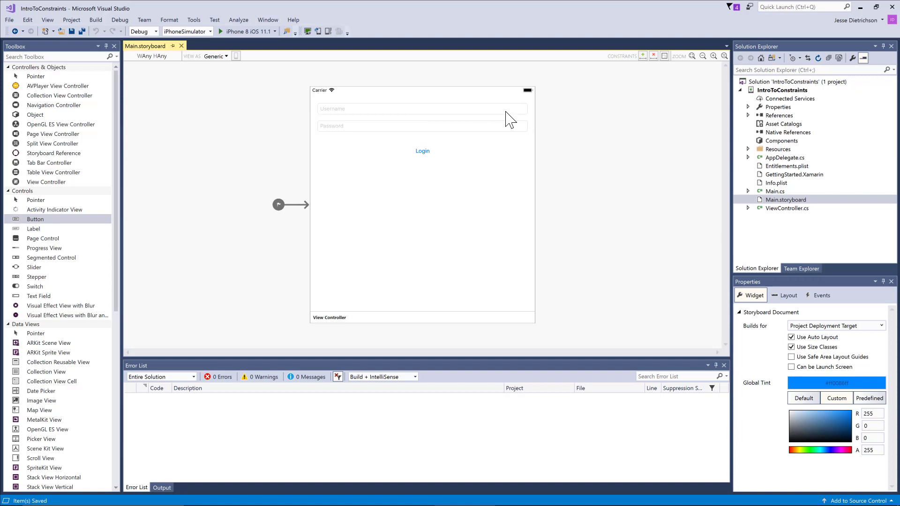
pyautogui.click(216, 55)
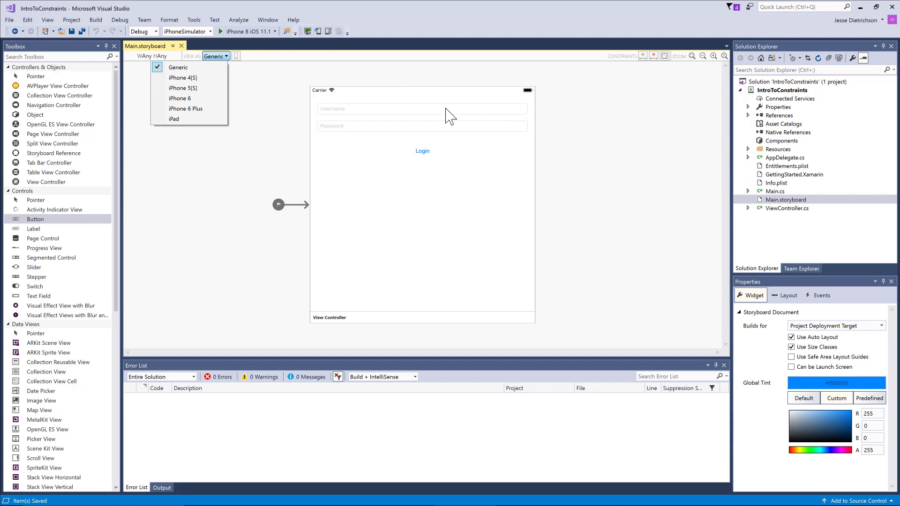
pyautogui.click(180, 98)
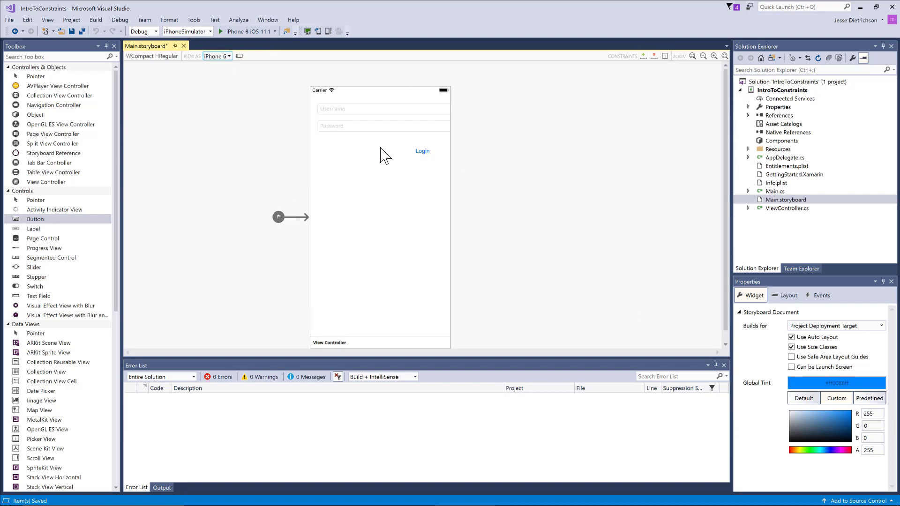
pyautogui.click(383, 109)
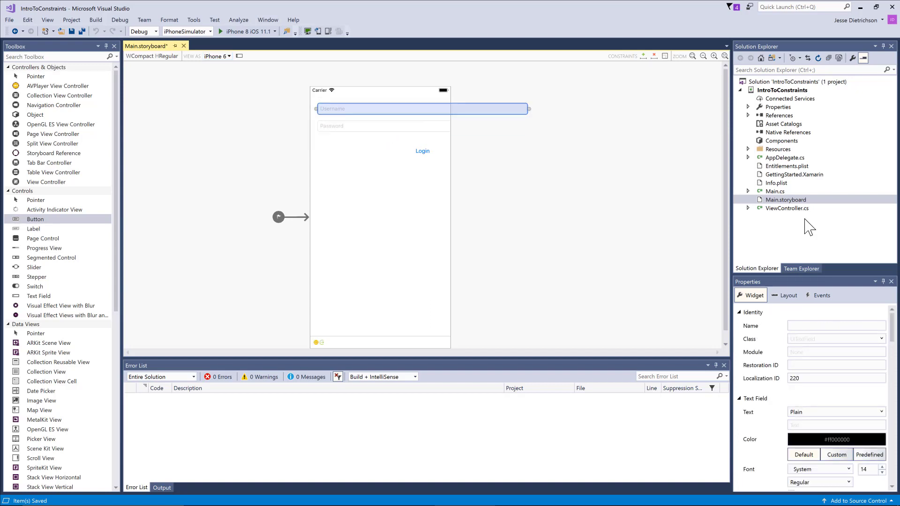
pyautogui.moveTo(403, 115)
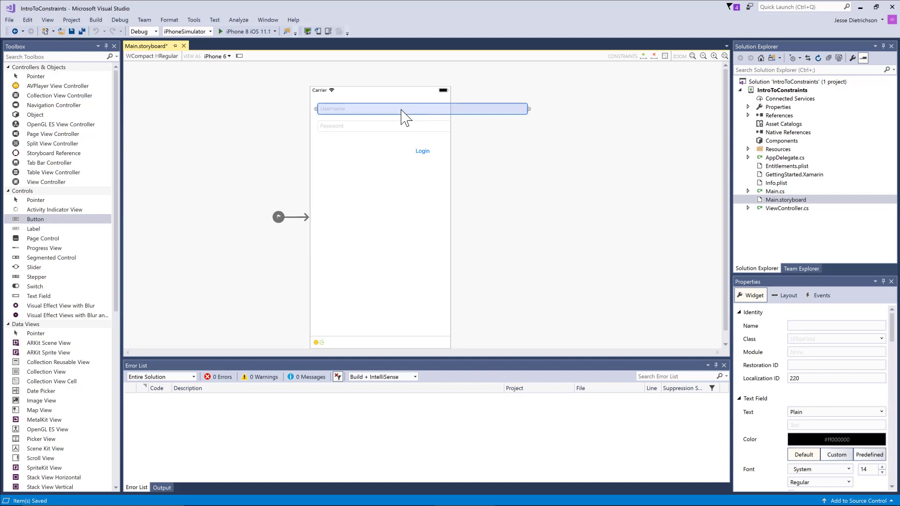
pyautogui.moveTo(427, 115)
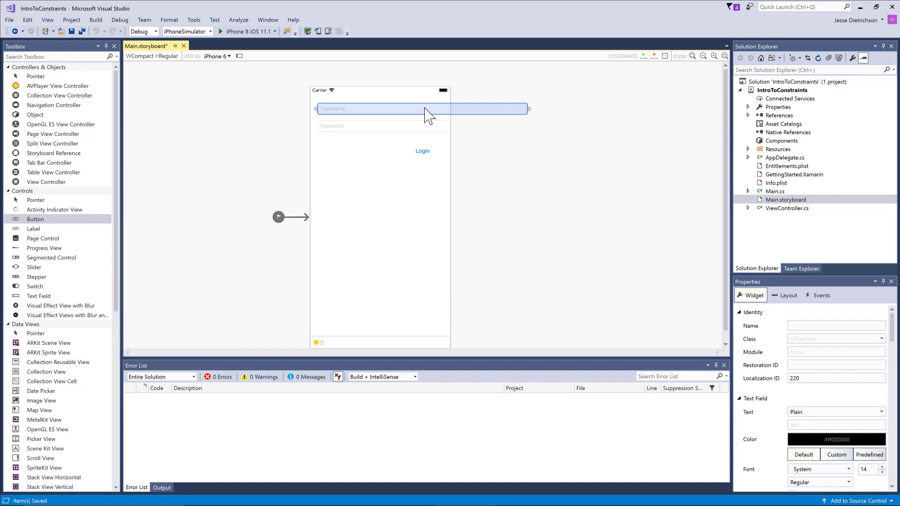
pyautogui.click(788, 295)
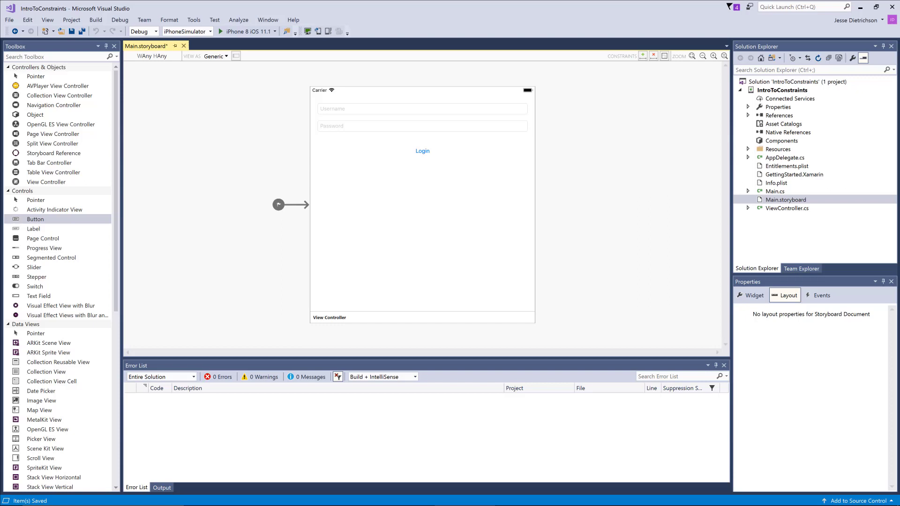
pyautogui.moveTo(606, 216)
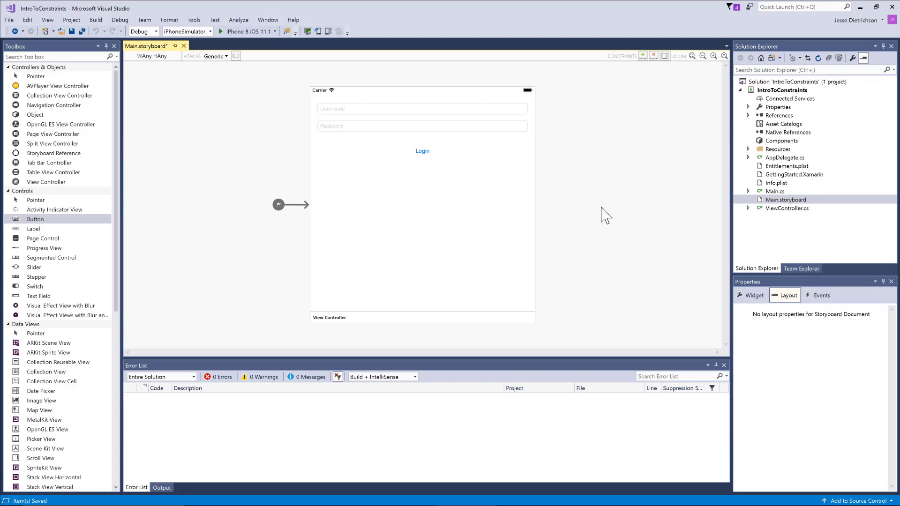
pyautogui.moveTo(574, 214)
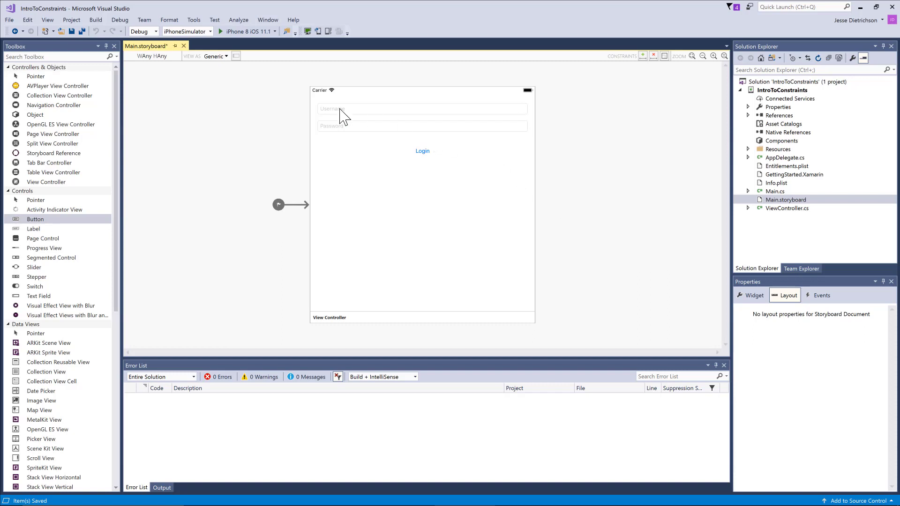
pyautogui.click(422, 109)
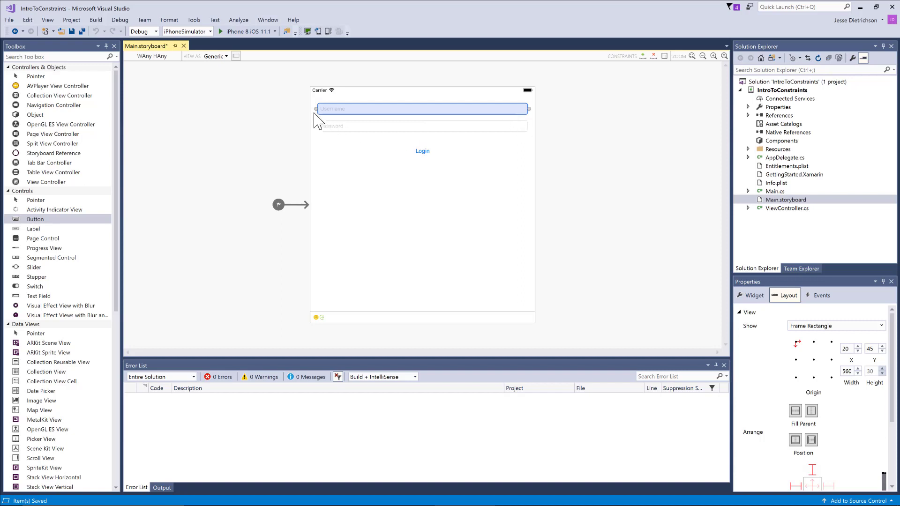
pyautogui.moveTo(528, 111)
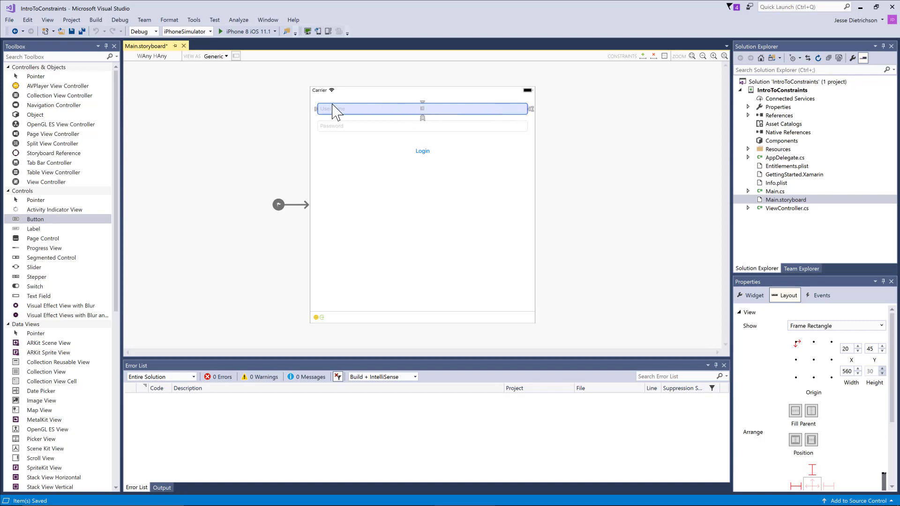
pyautogui.moveTo(528, 124)
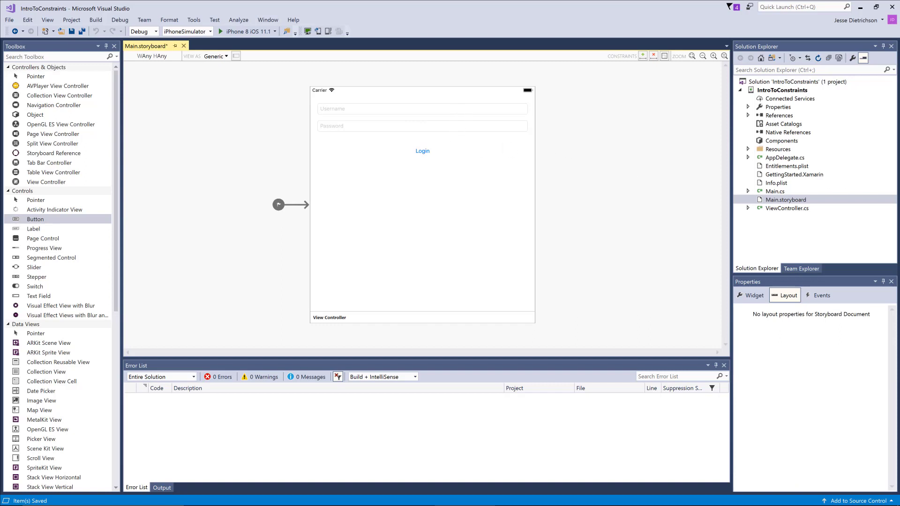
pyautogui.click(421, 108)
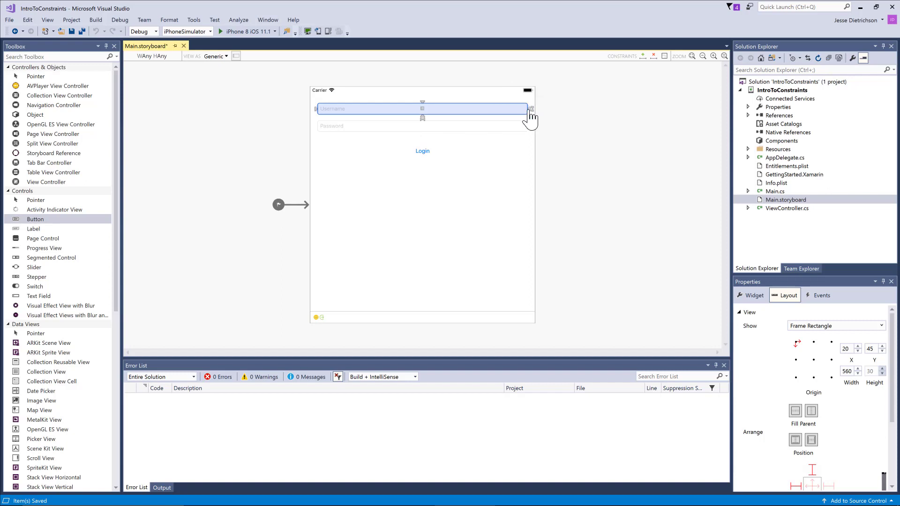
pyautogui.moveTo(543, 113)
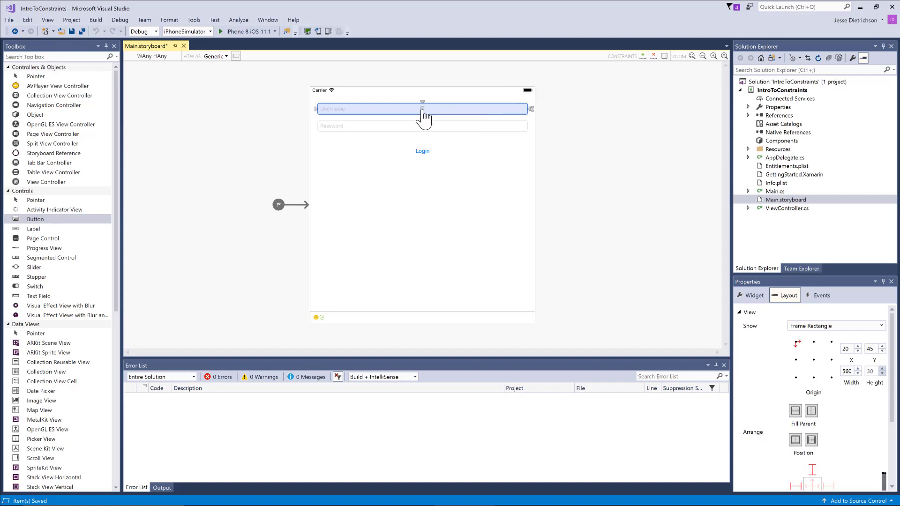
pyautogui.moveTo(422, 109)
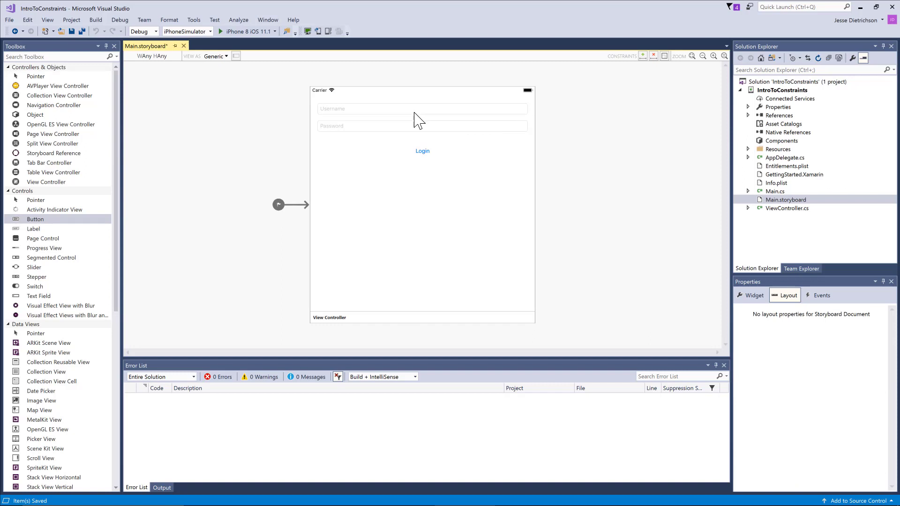
pyautogui.click(422, 109)
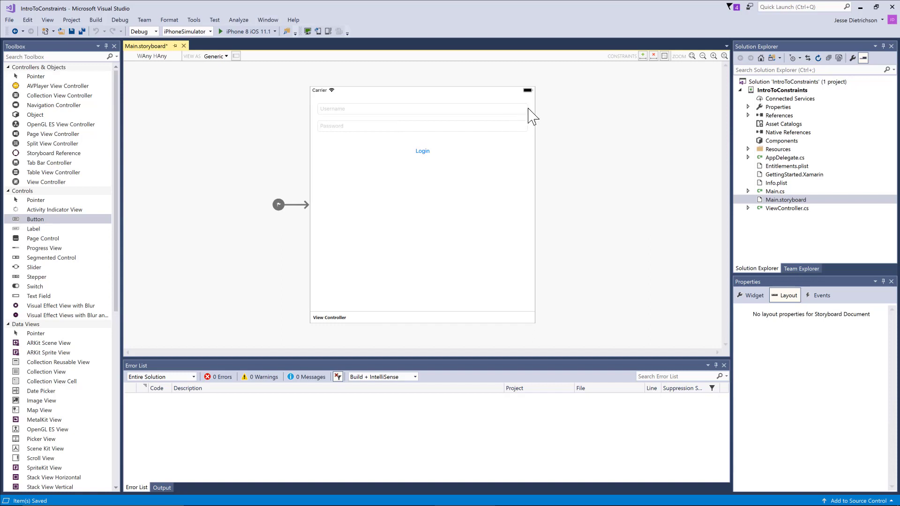
pyautogui.moveTo(310, 119)
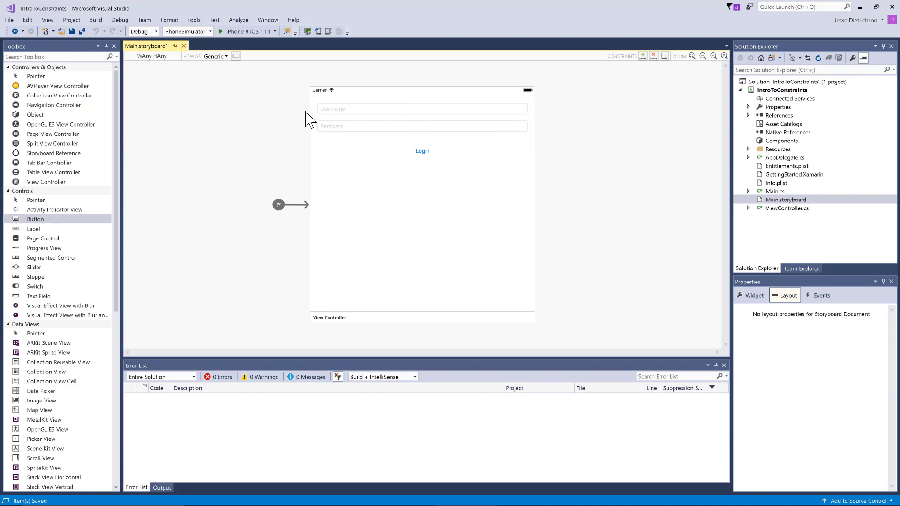
pyautogui.moveTo(314, 118)
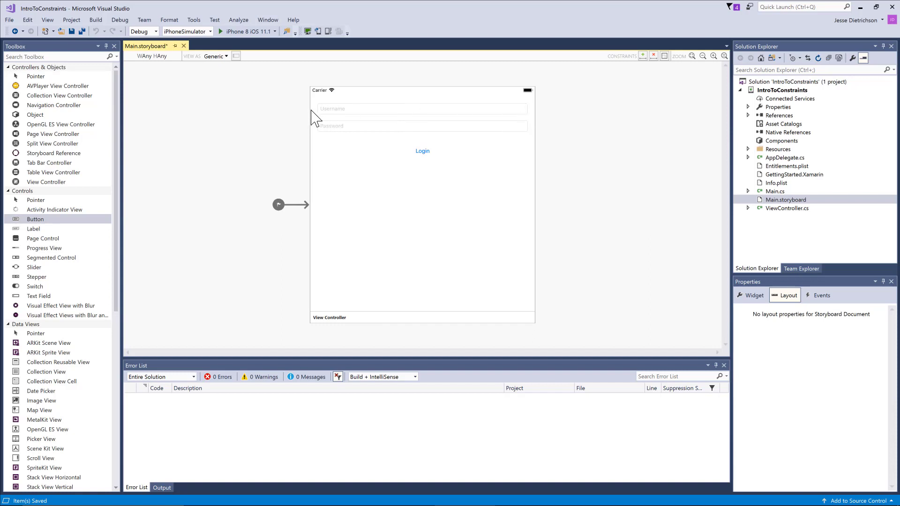
pyautogui.moveTo(327, 118)
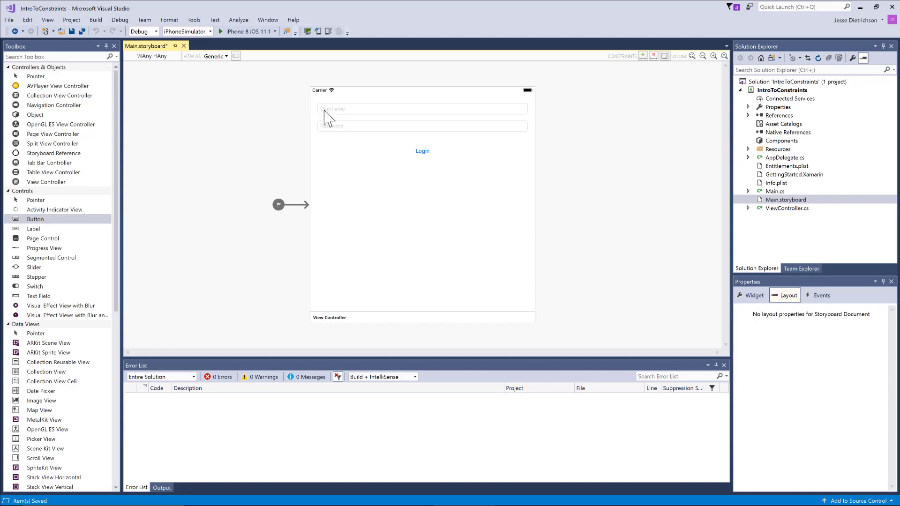
pyautogui.moveTo(549, 113)
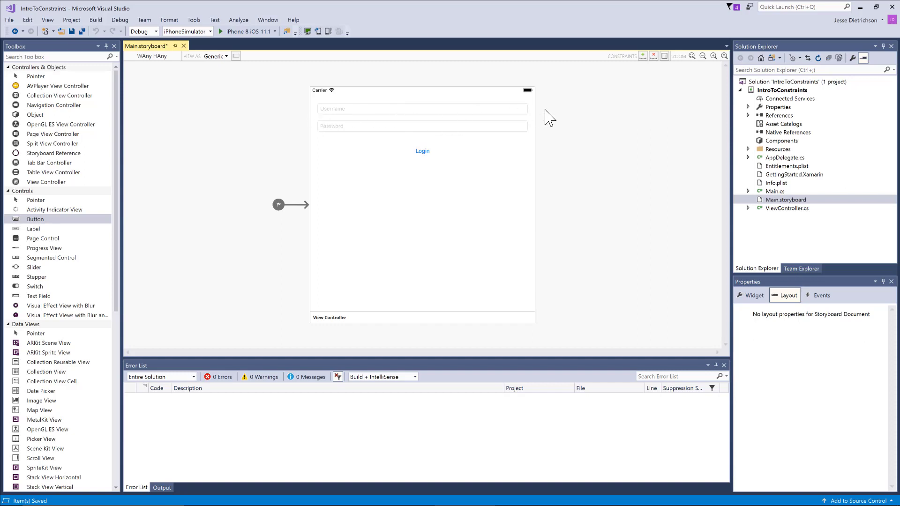
pyautogui.moveTo(523, 114)
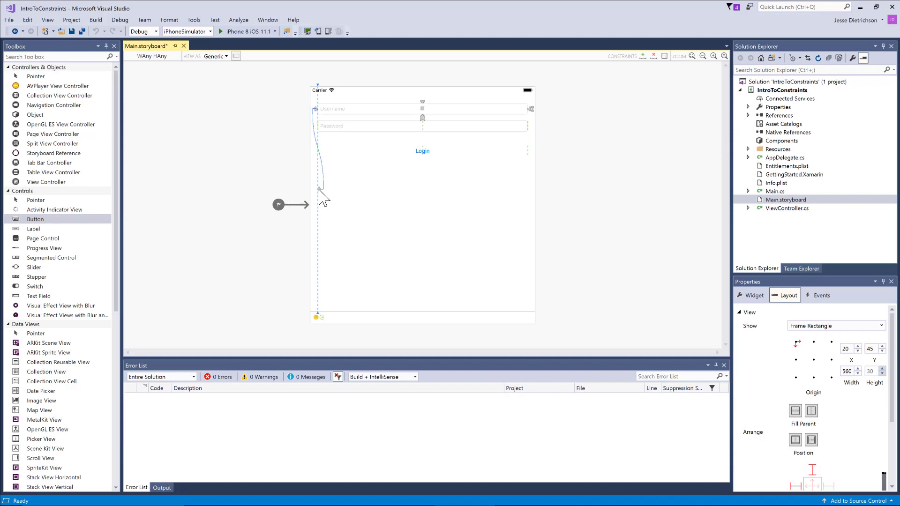
# Add a Leading Space constraint of 0 from the Username field to the superview.
pyautogui.click(402, 109)
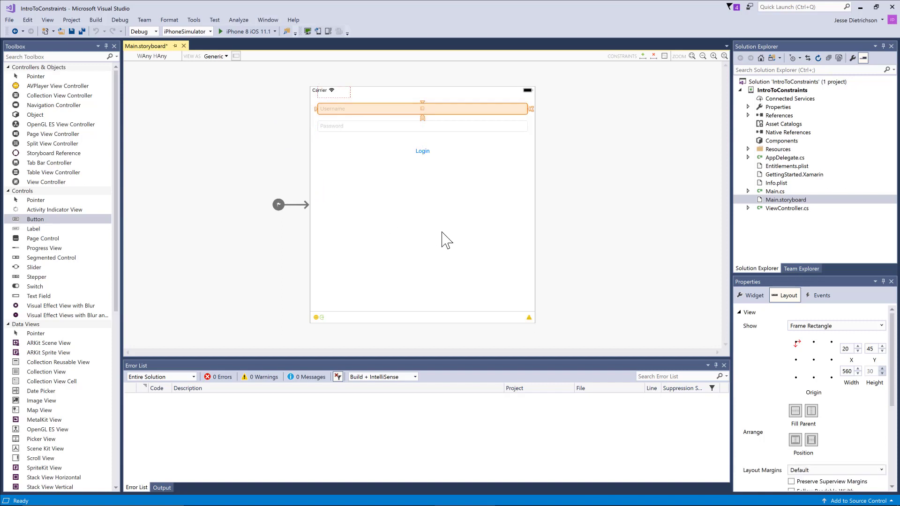
pyautogui.moveTo(812, 373)
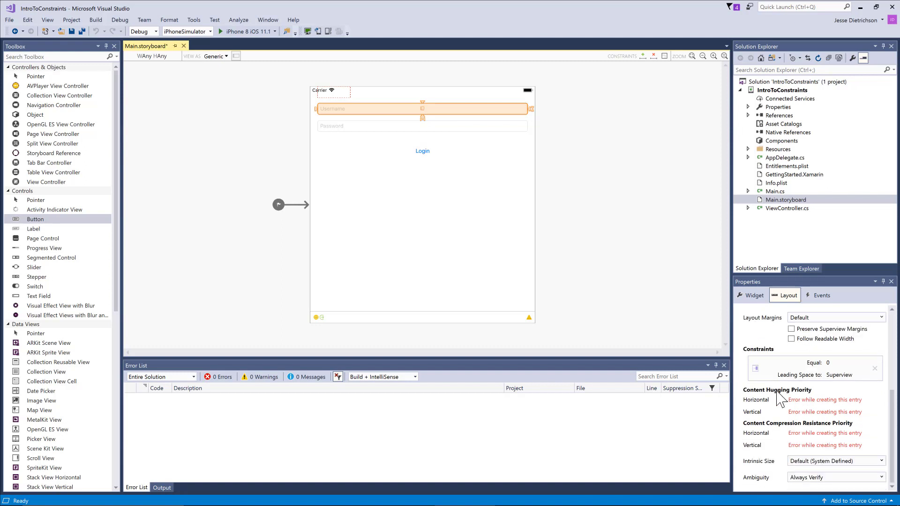
pyautogui.moveTo(796, 381)
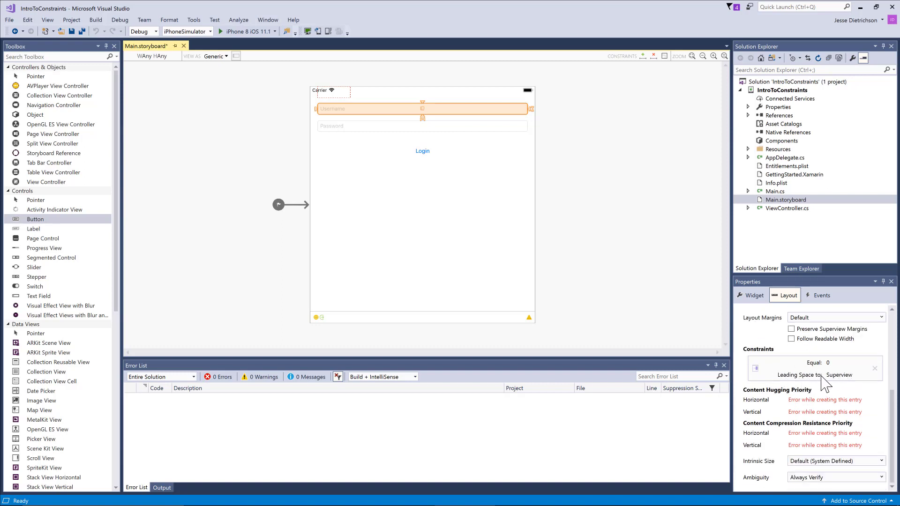
pyautogui.moveTo(523, 313)
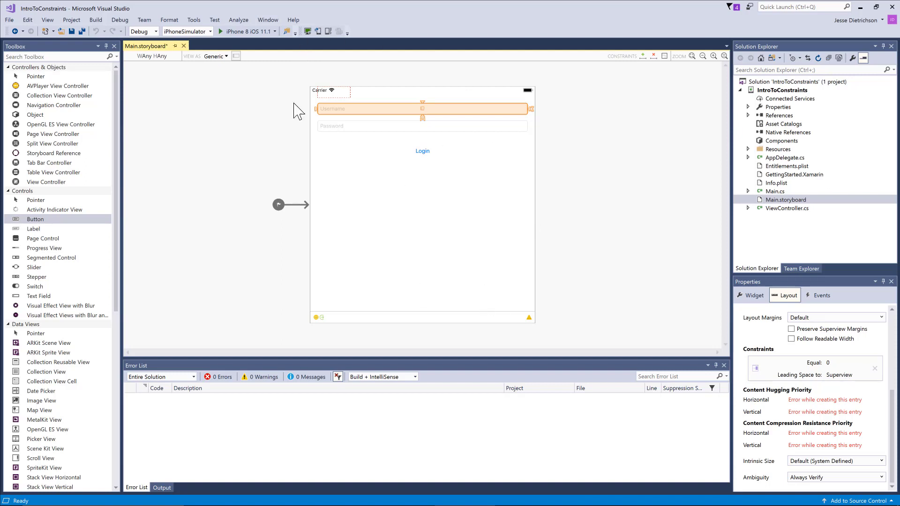
pyautogui.moveTo(737, 338)
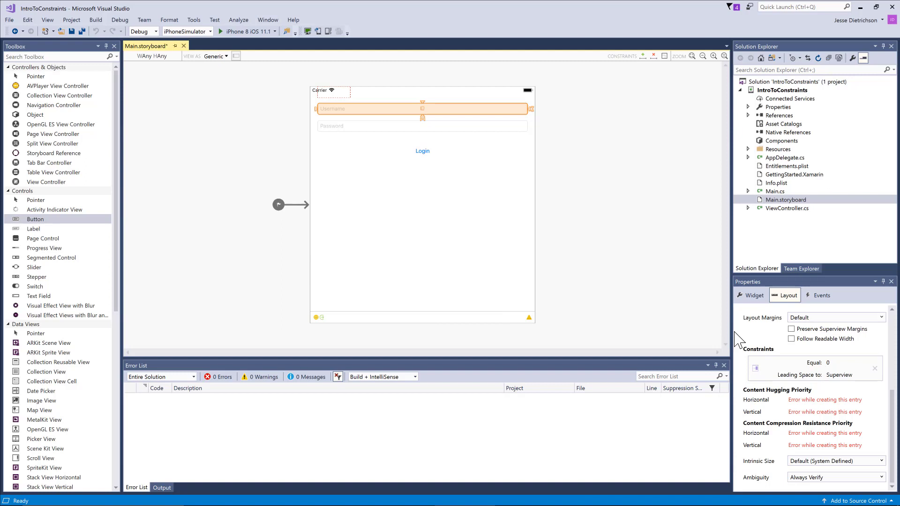
pyautogui.moveTo(342, 159)
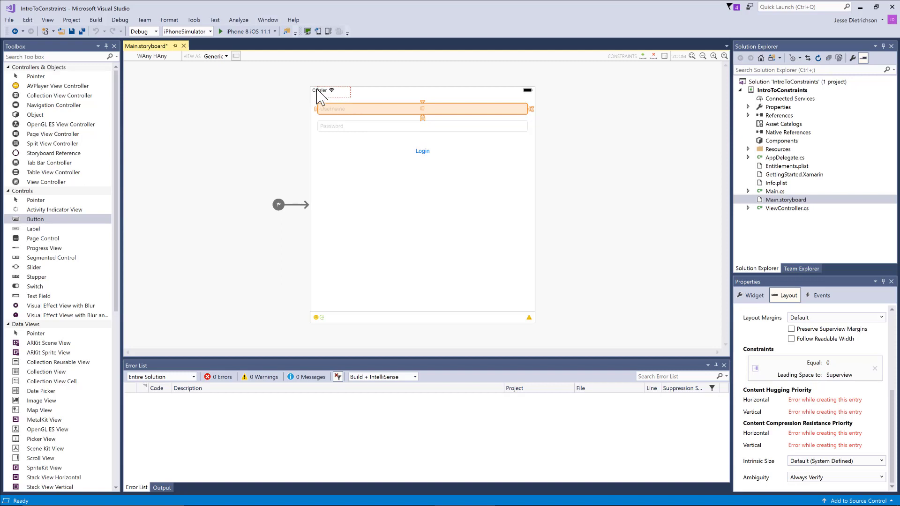
pyautogui.moveTo(341, 113)
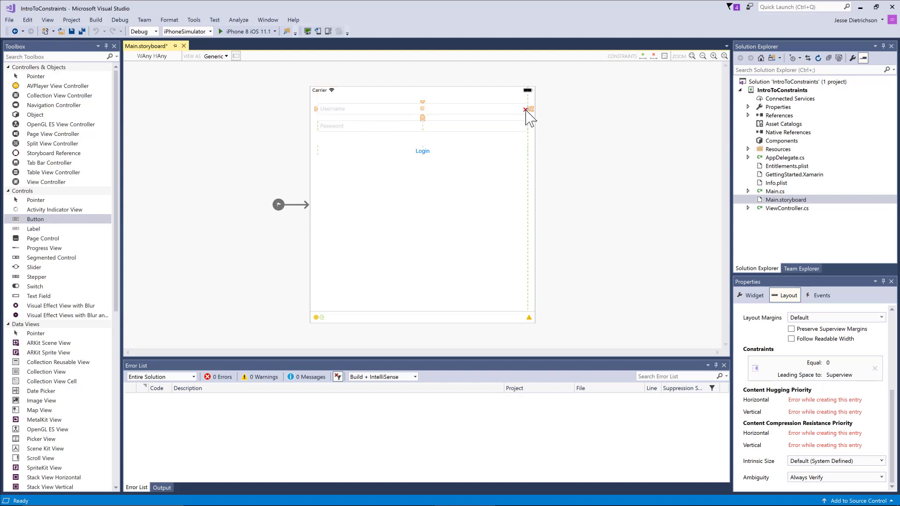
# Add a trailing constraint from the Username field's right edge to the superview.
pyautogui.moveTo(527, 109); pyautogui.dragTo(527, 176)
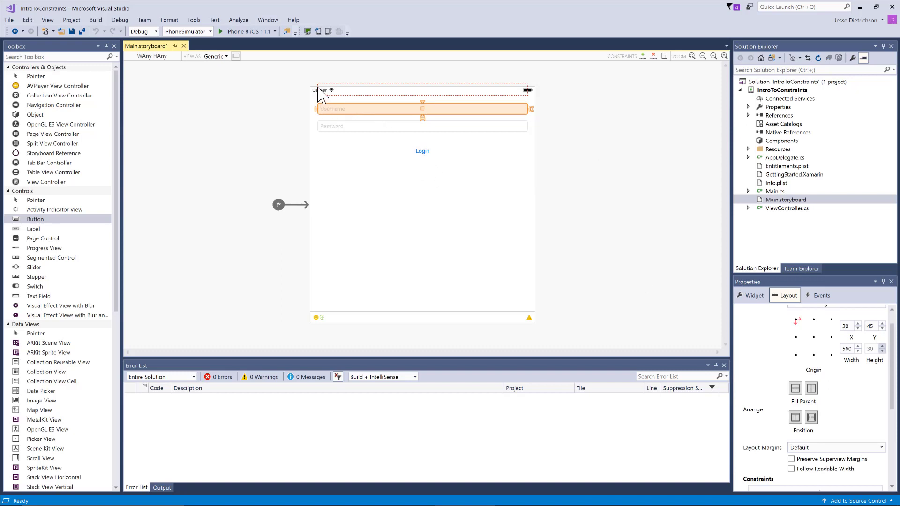
pyautogui.moveTo(423, 102)
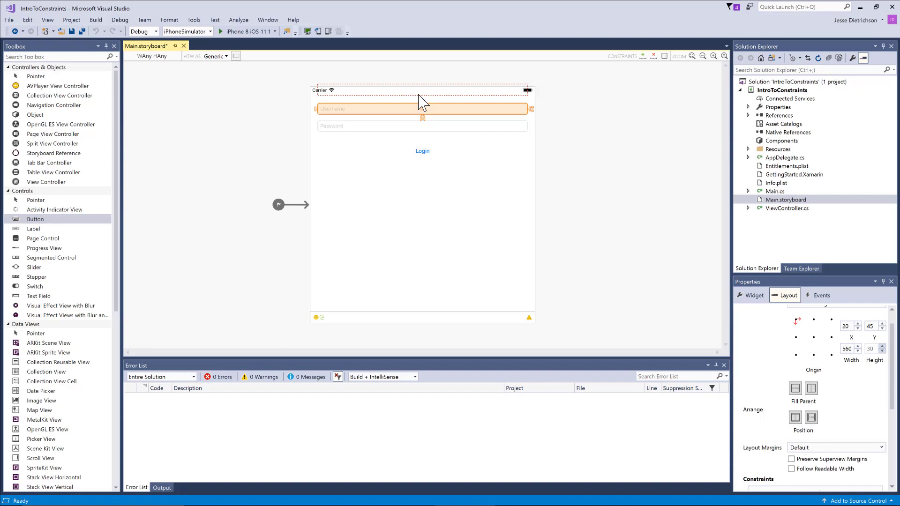
pyautogui.moveTo(421, 114)
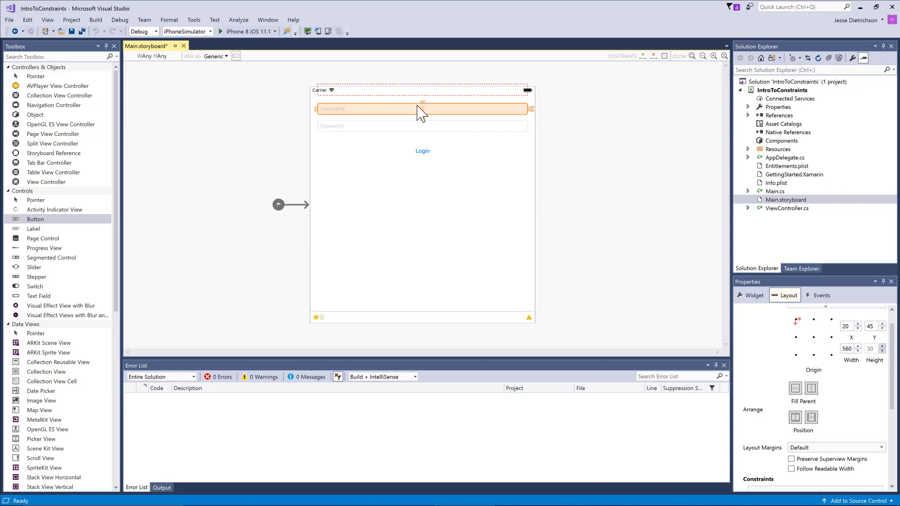
pyautogui.moveTo(351, 92)
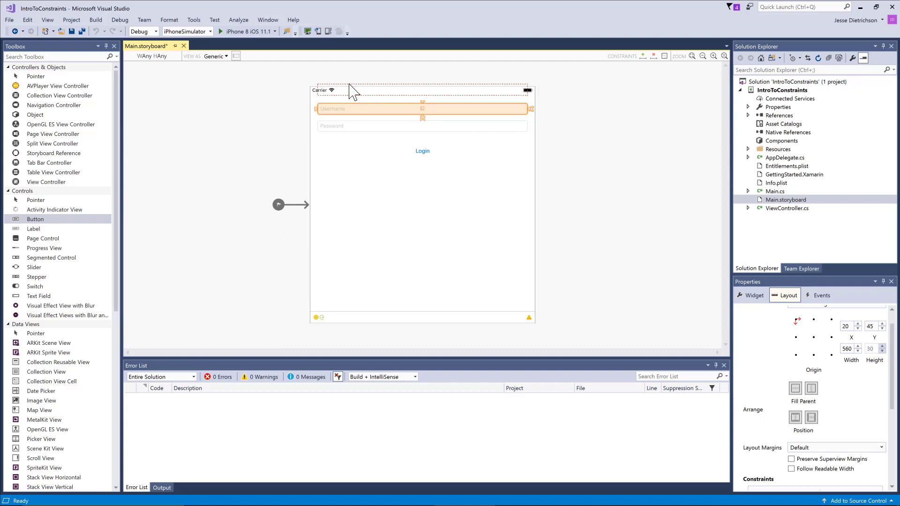
pyautogui.moveTo(424, 109)
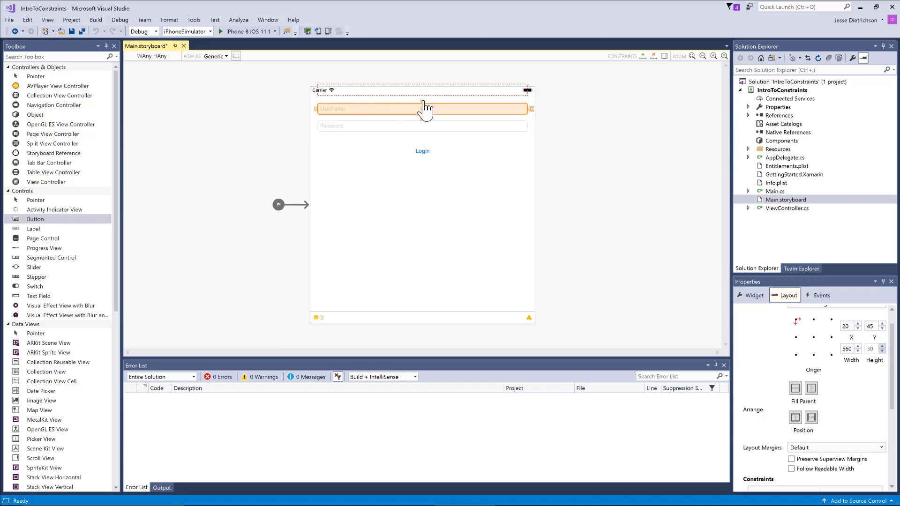
# Pin the Username field's top edge to the view, clearing the layout warning.
pyautogui.click(422, 108)
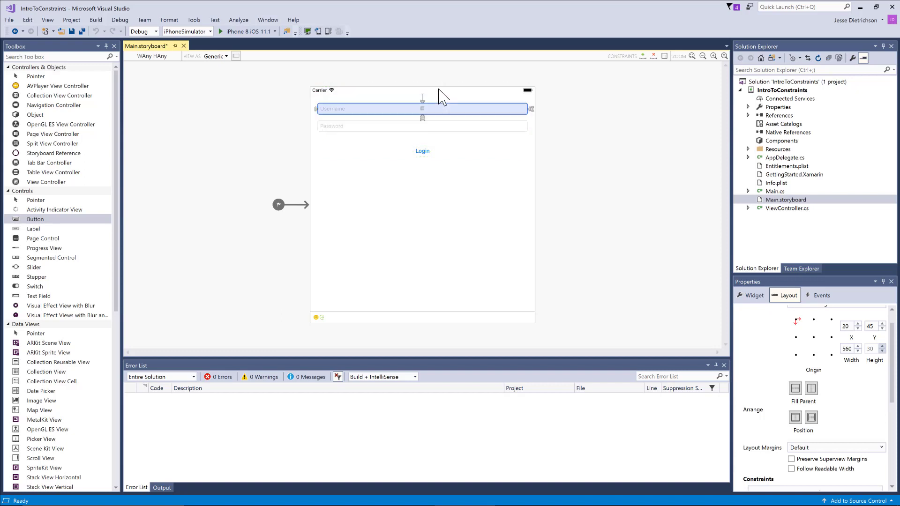
pyautogui.moveTo(466, 119)
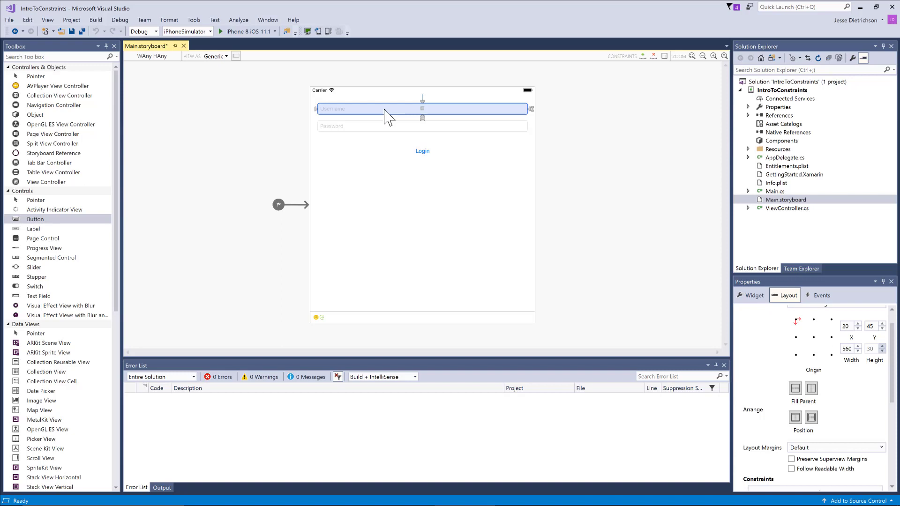
pyautogui.moveTo(220, 62)
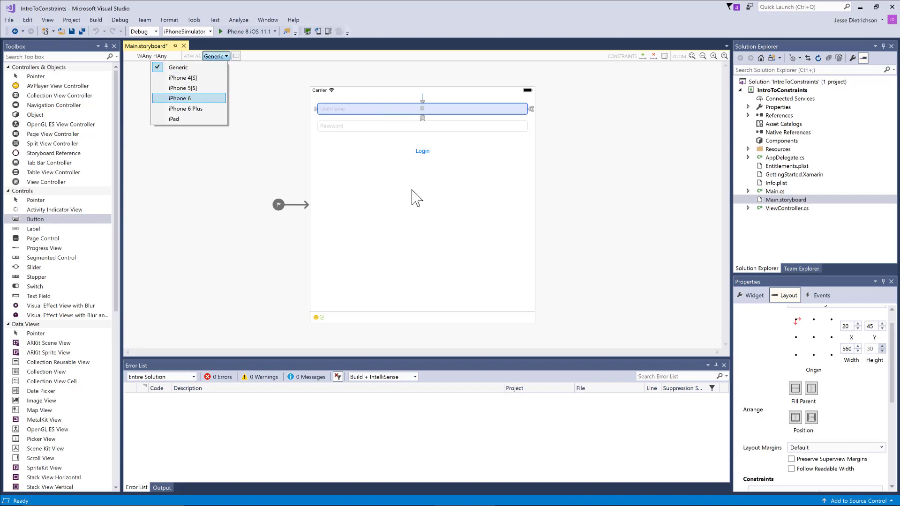
pyautogui.click(180, 99)
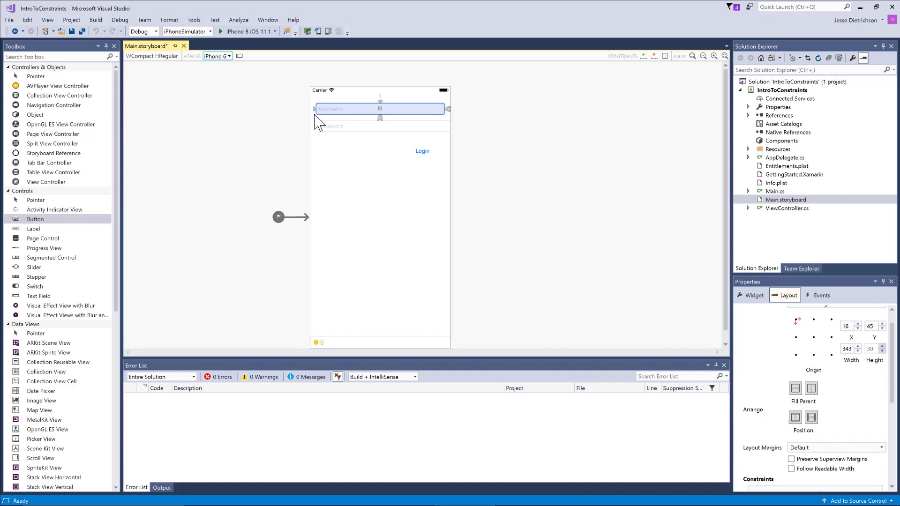
pyautogui.moveTo(454, 121)
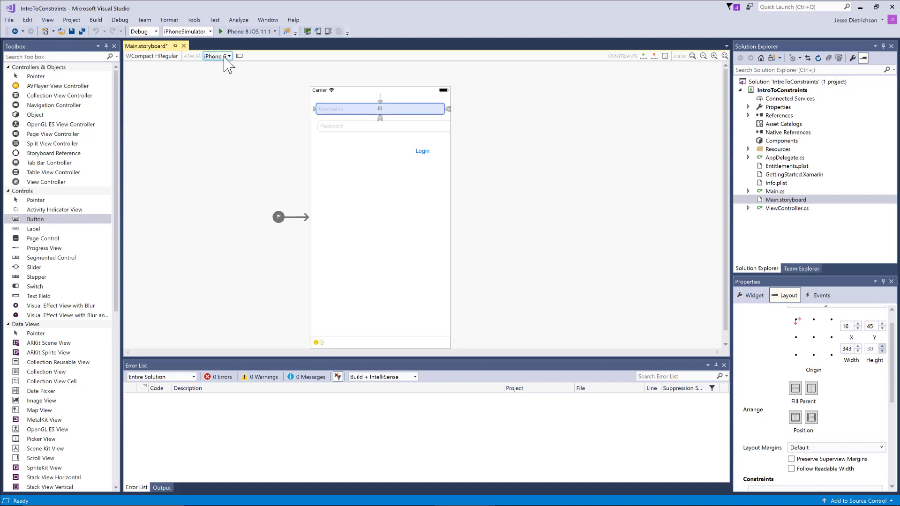
pyautogui.click(216, 55)
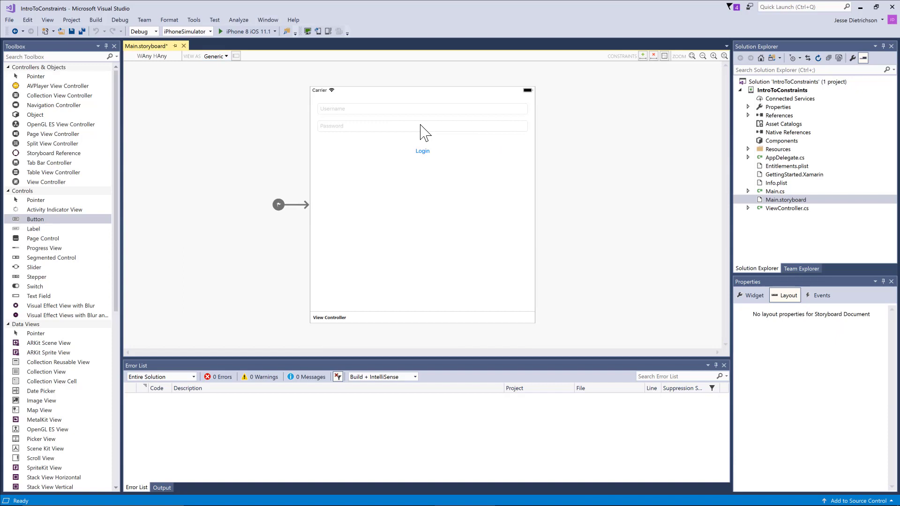
# Pin the Password field to the view's sides and its top below the Username field.
pyautogui.click(422, 126)
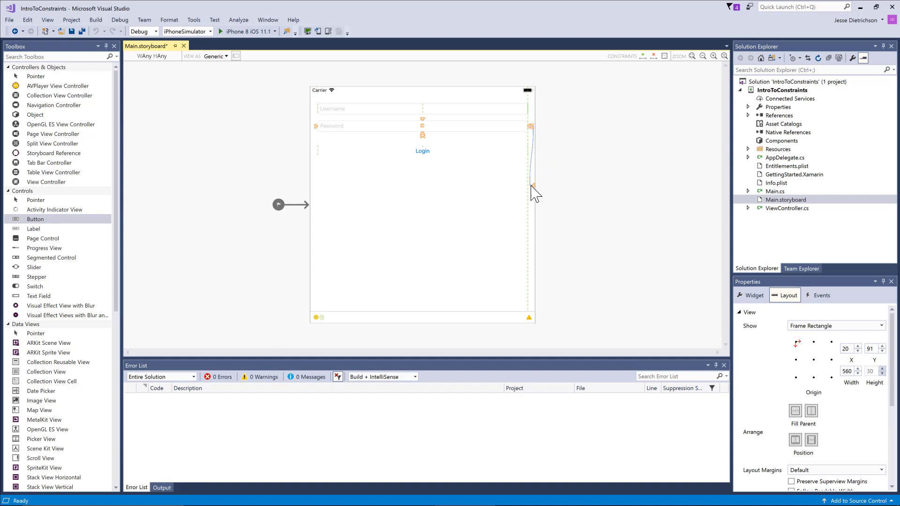
pyautogui.click(422, 125)
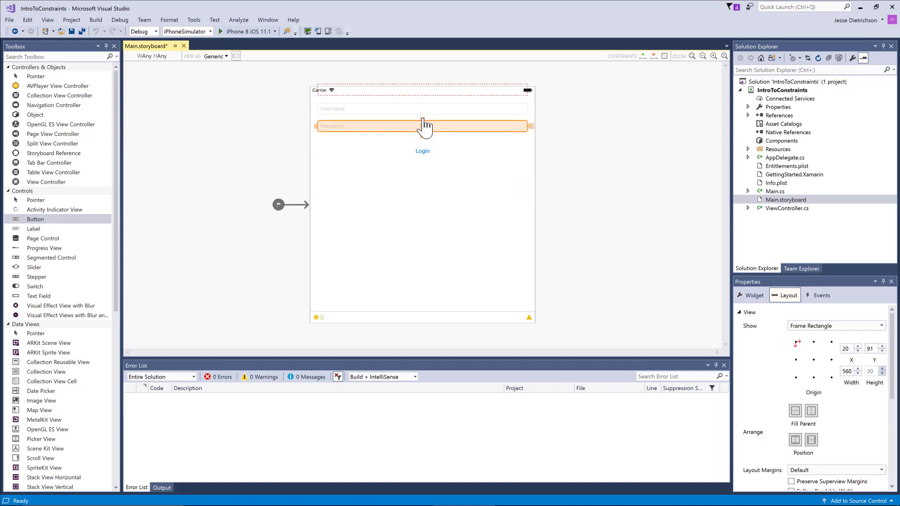
pyautogui.click(422, 125)
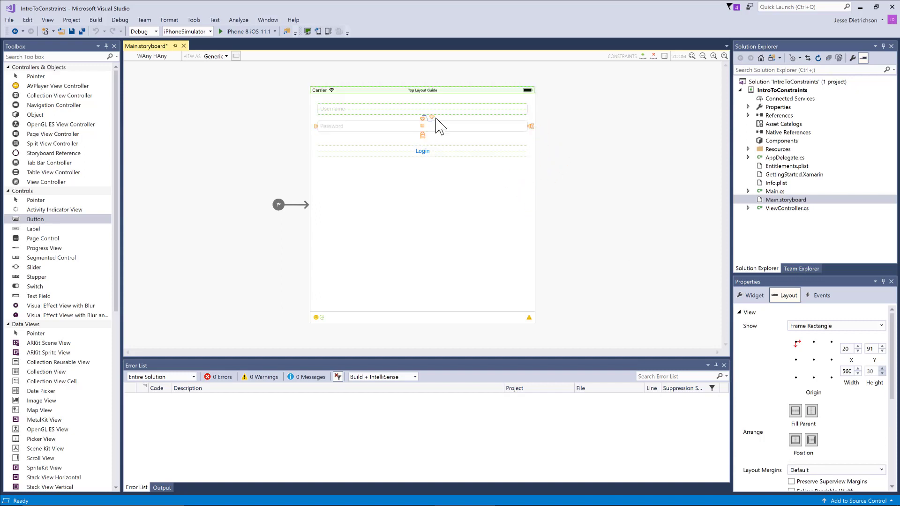
pyautogui.click(422, 108)
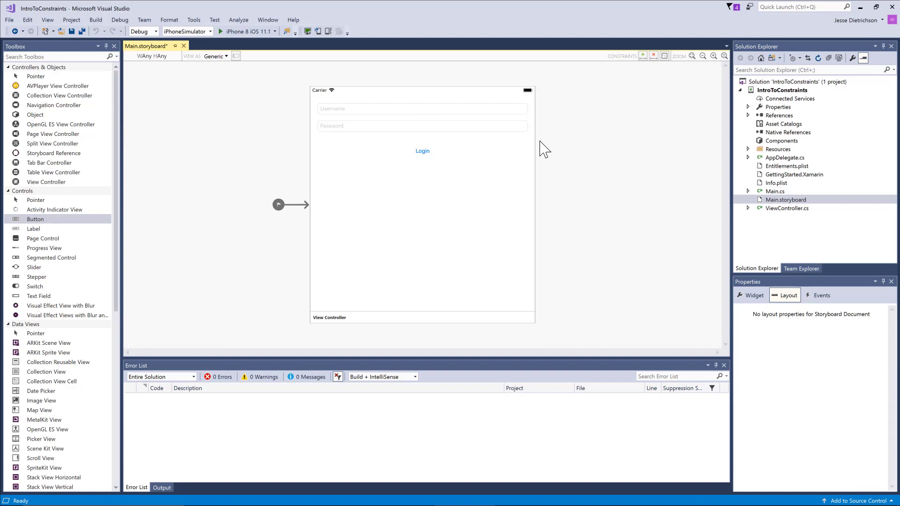
# Preview the layout on iPhone 4(S), return to Generic, and select the Login button.
pyautogui.click(215, 55)
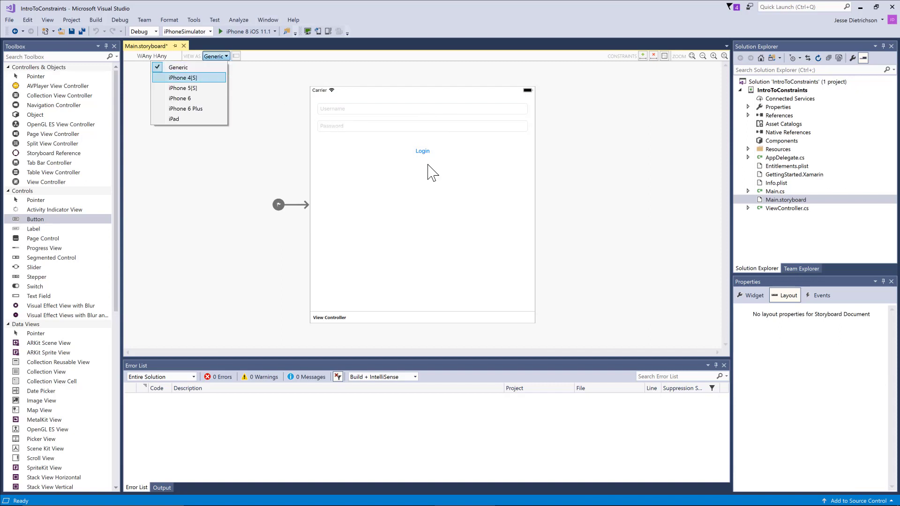
pyautogui.click(183, 78)
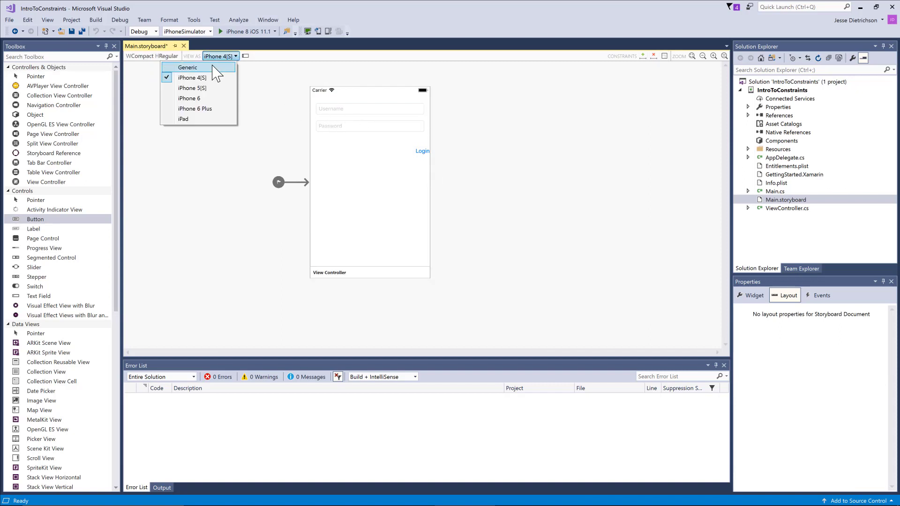
pyautogui.click(188, 67)
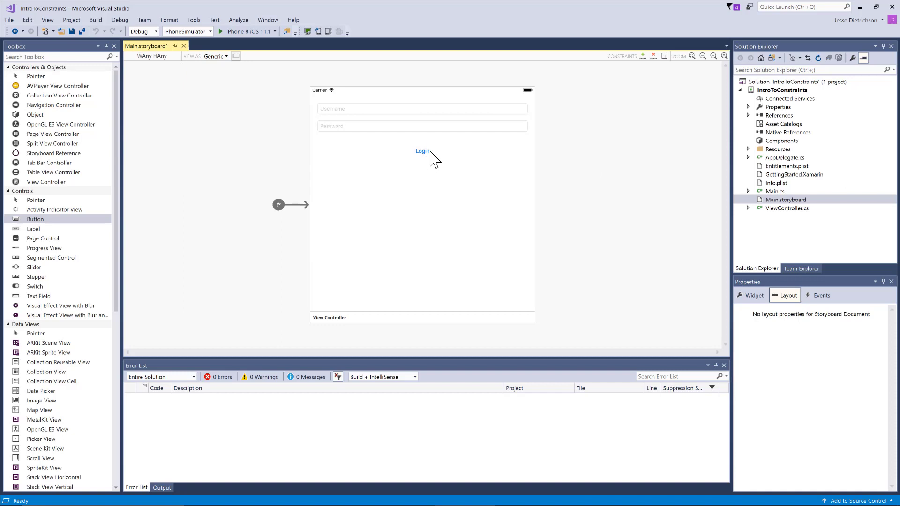
pyautogui.click(421, 151)
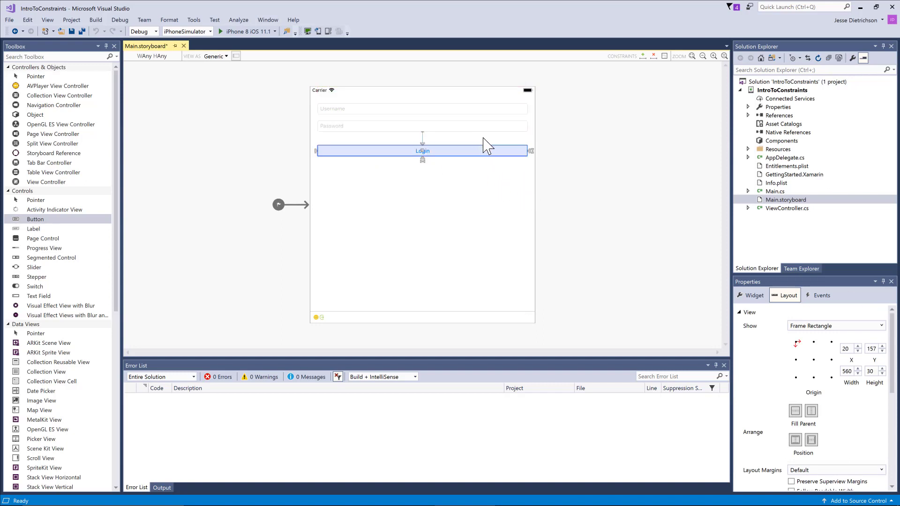
pyautogui.click(615, 204)
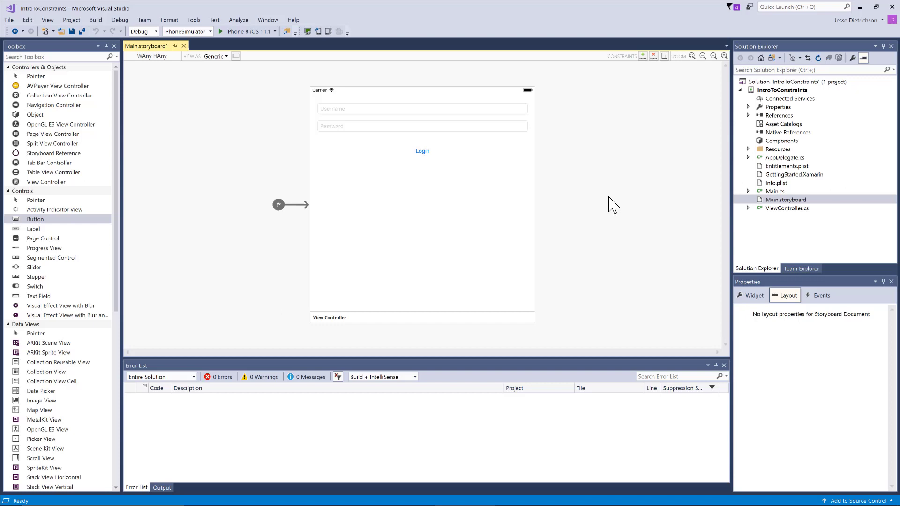
pyautogui.moveTo(608, 187)
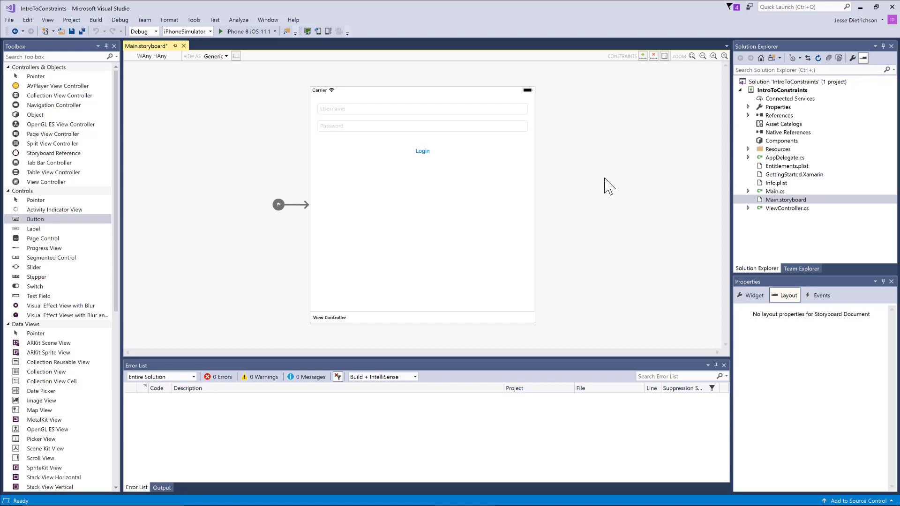
pyautogui.click(217, 55)
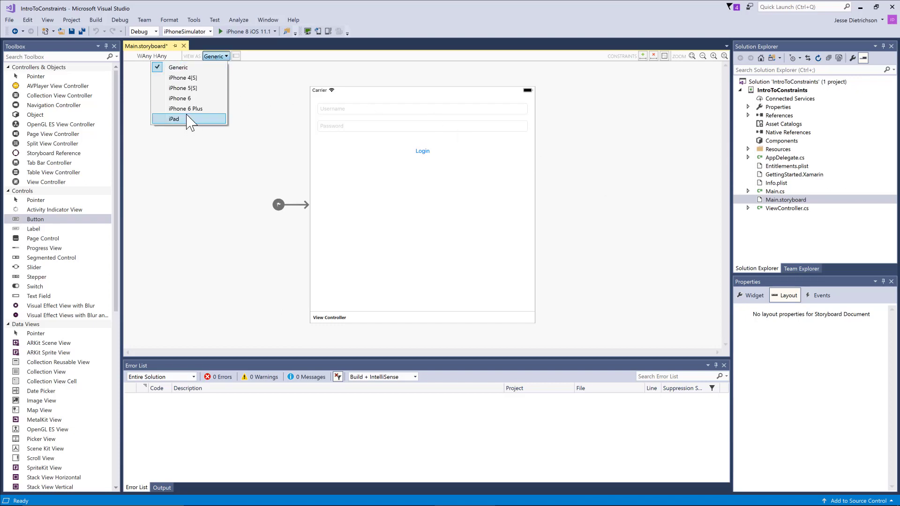
pyautogui.click(173, 119)
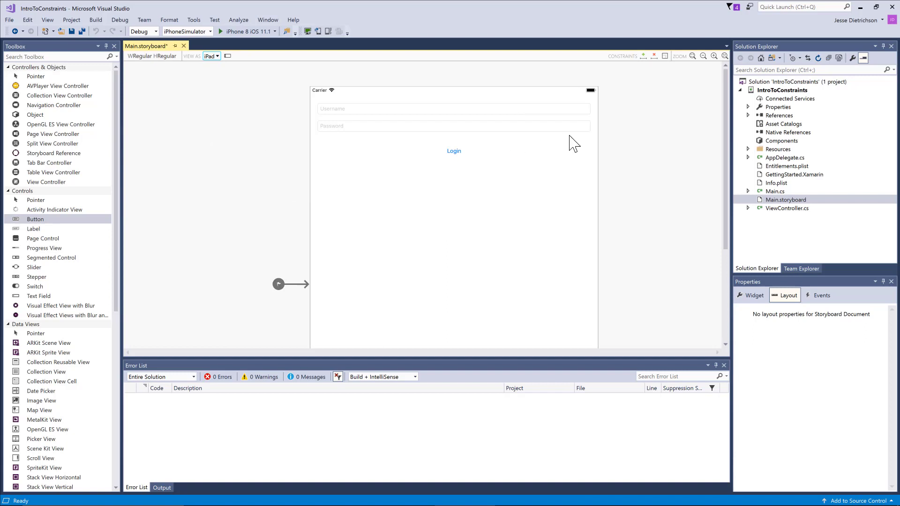
pyautogui.click(211, 55)
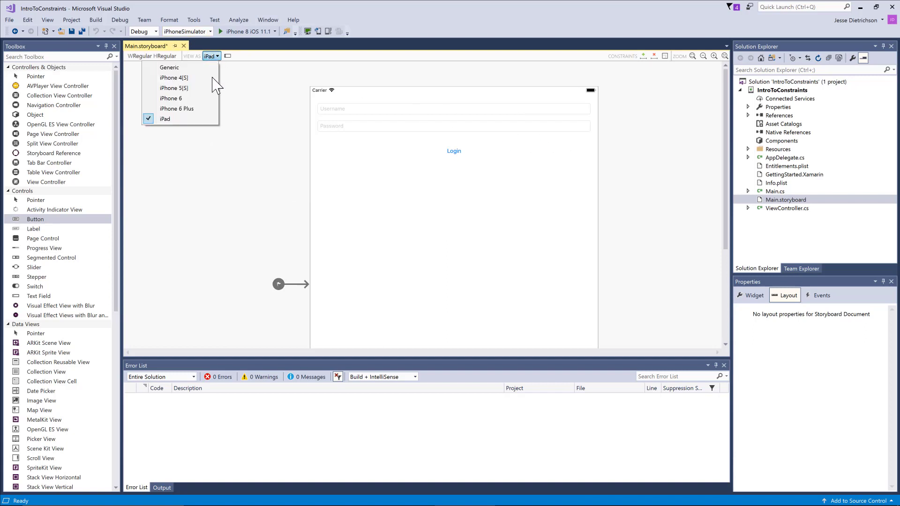
pyautogui.click(170, 98)
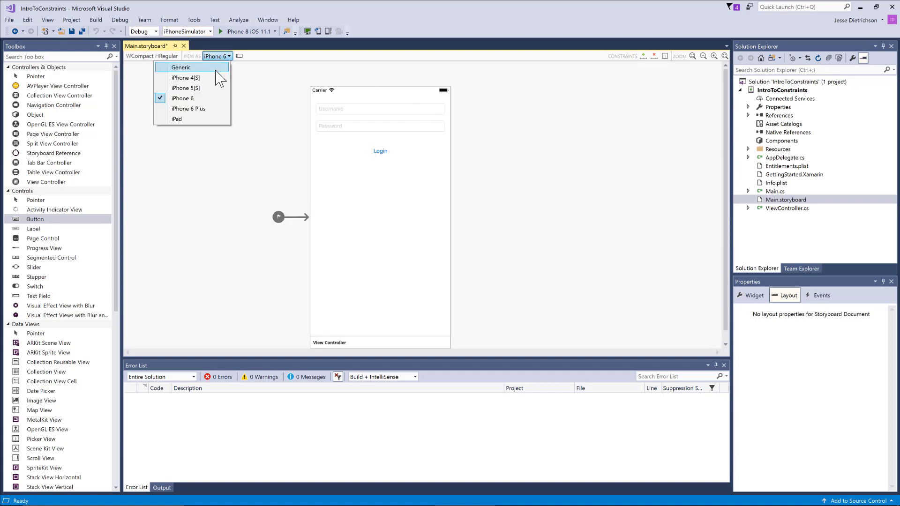
pyautogui.click(186, 77)
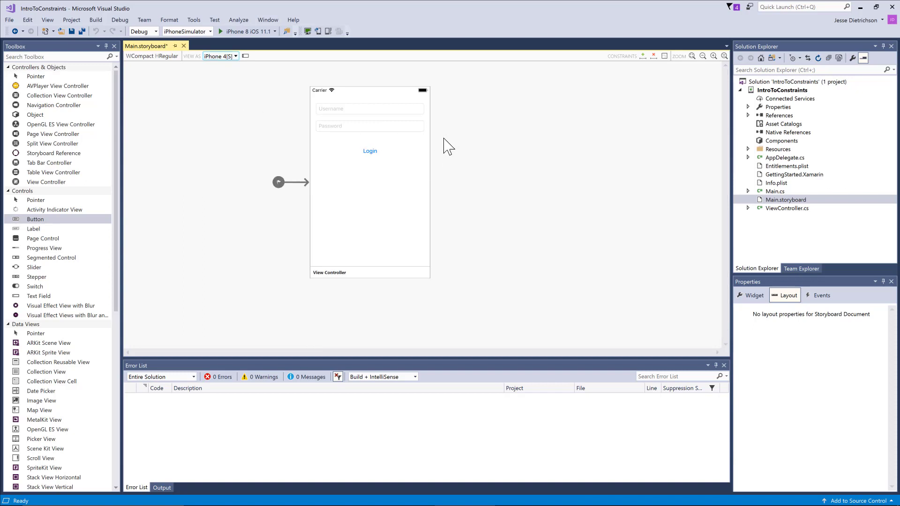
pyautogui.click(220, 56)
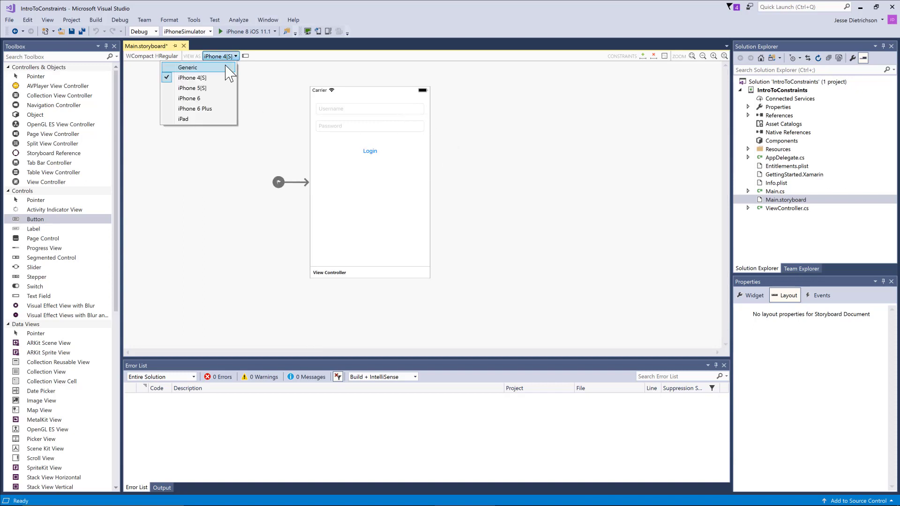
pyautogui.click(187, 67)
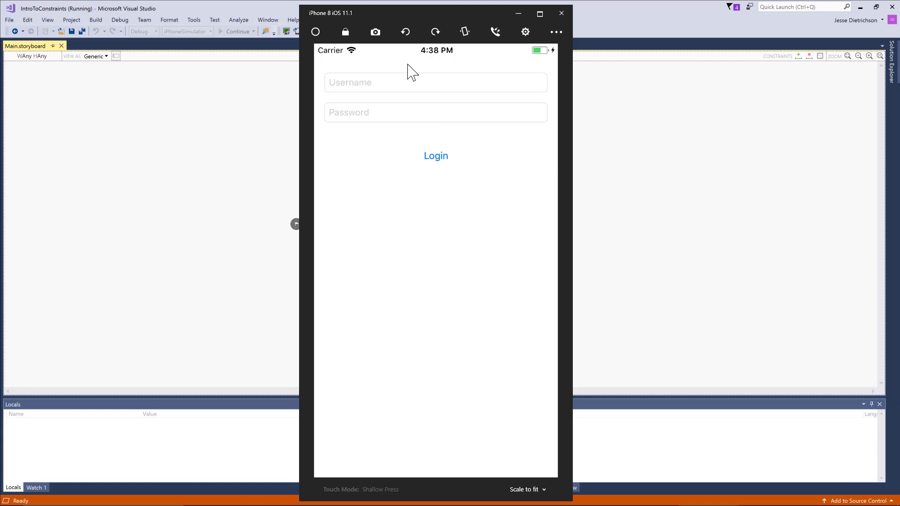
pyautogui.moveTo(643, 155)
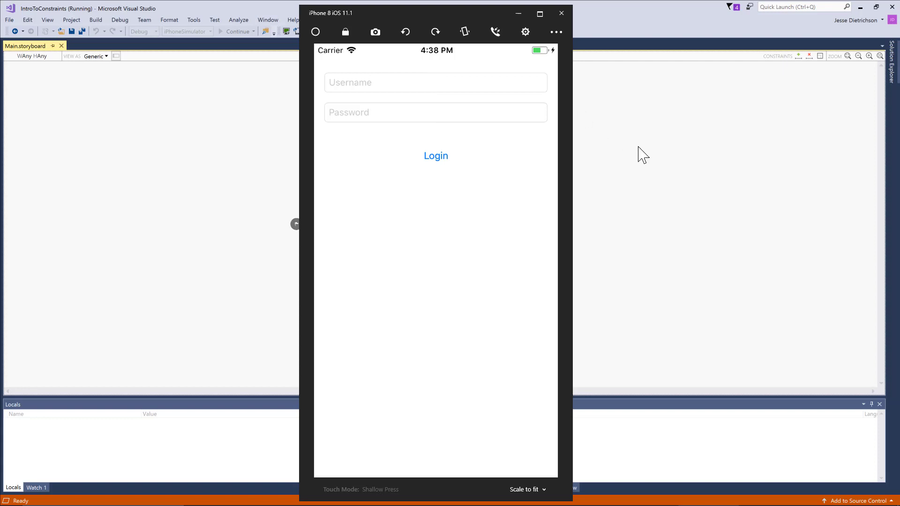